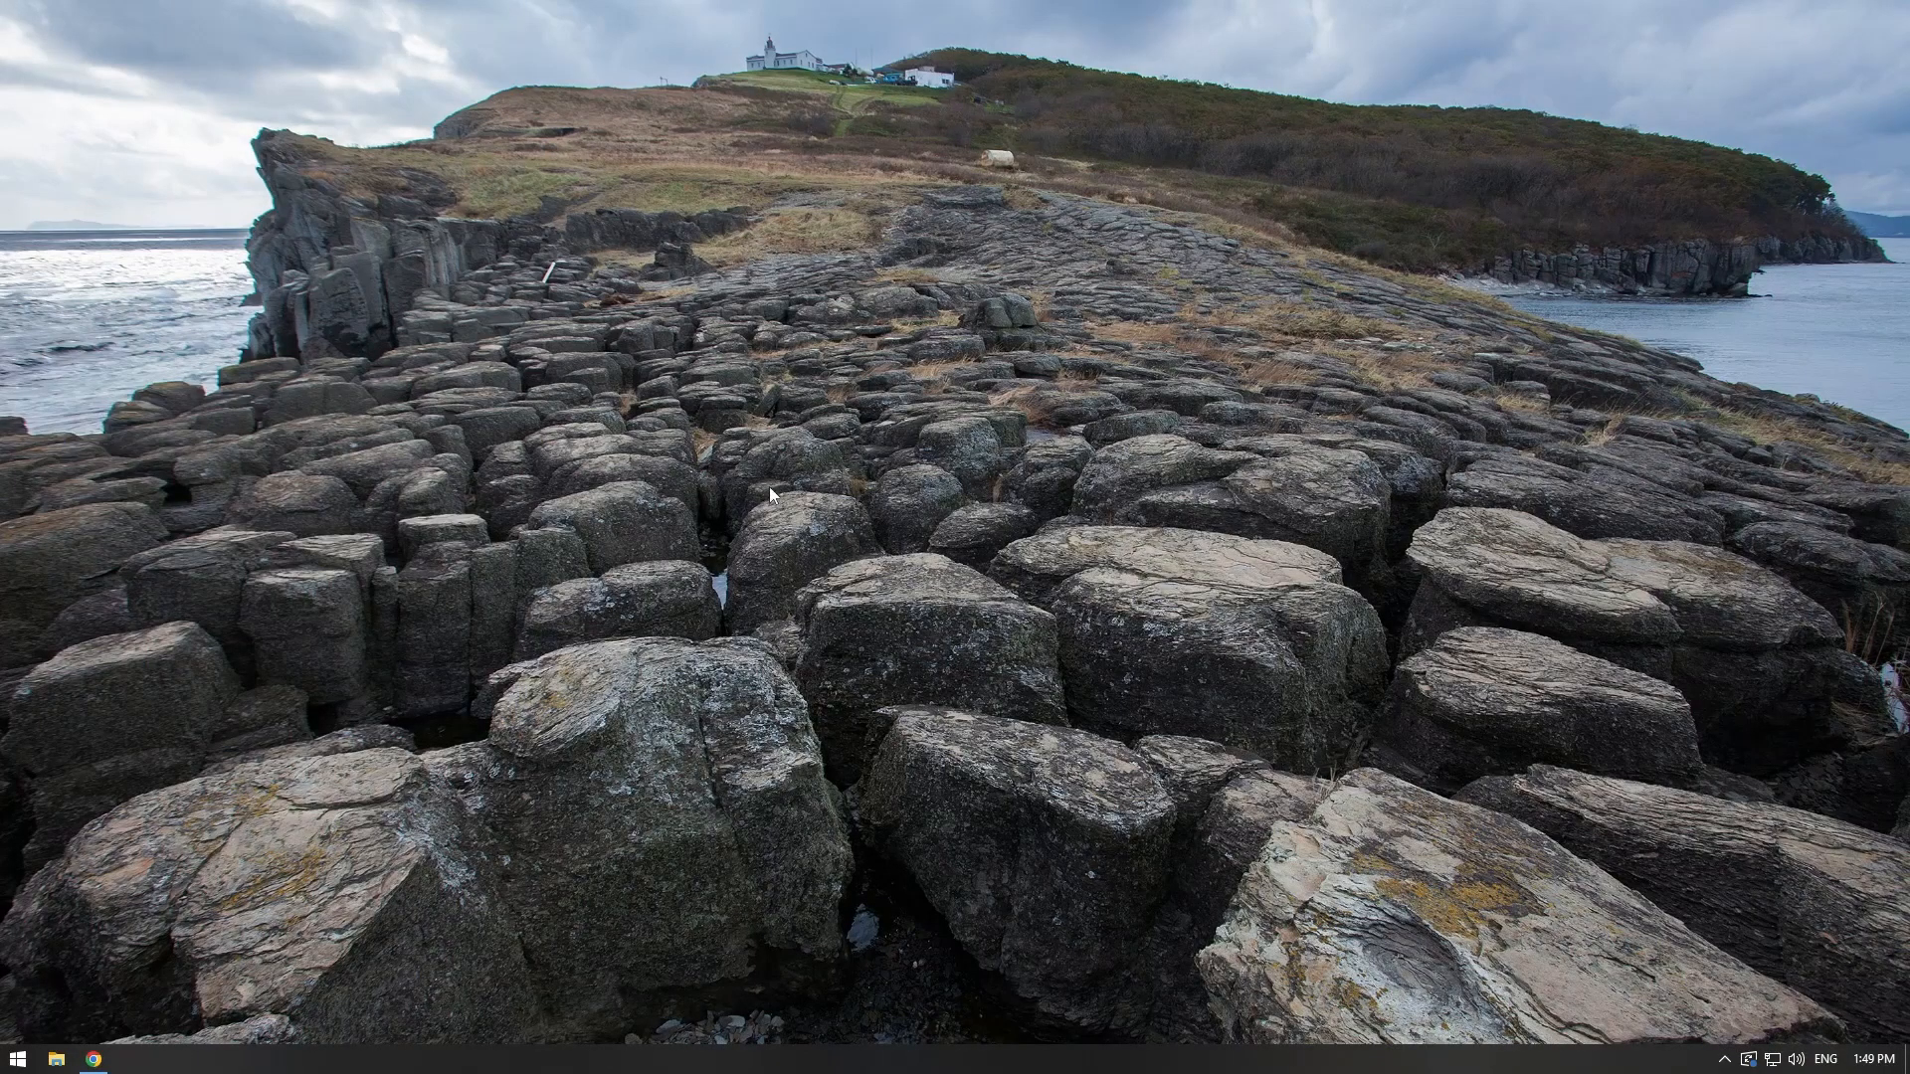
{"action": "mouse_move", "coordinate": [960, 490]}
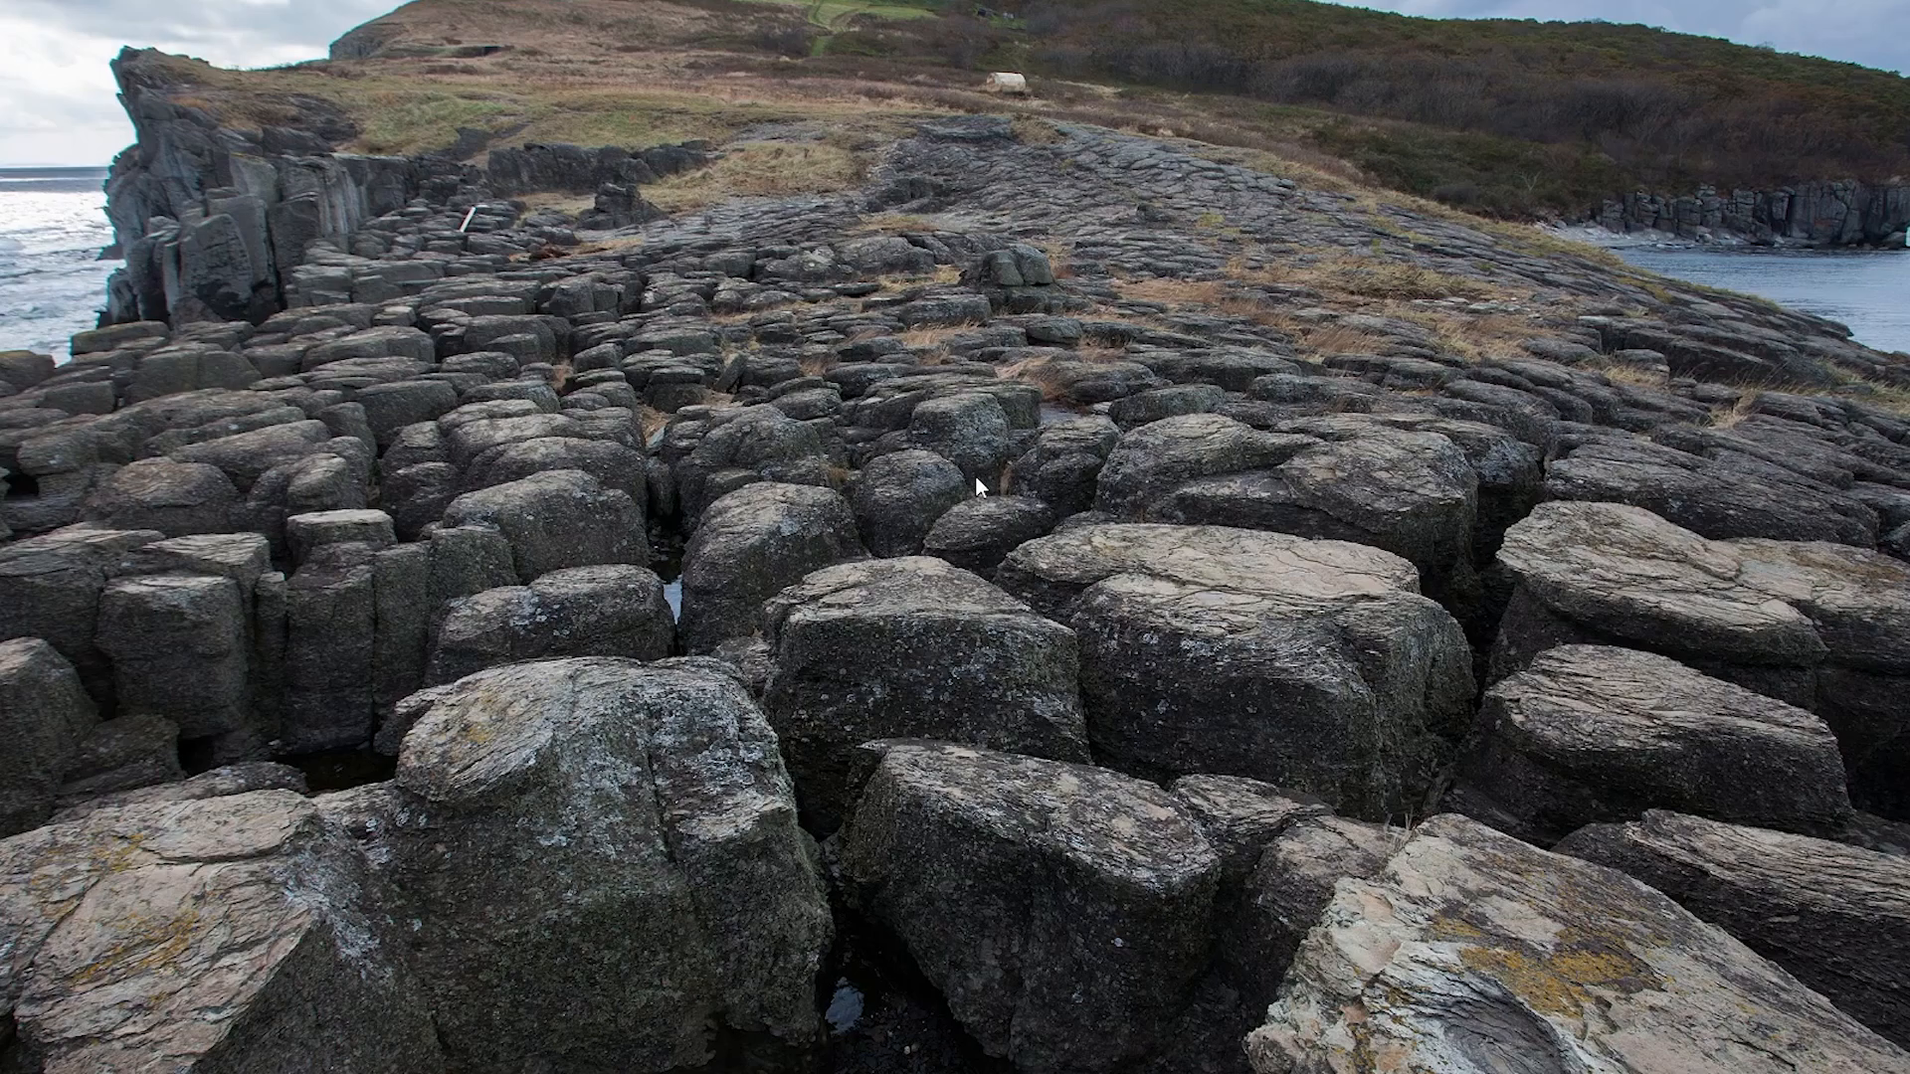
{"action": "mouse_move", "coordinate": [314, 888]}
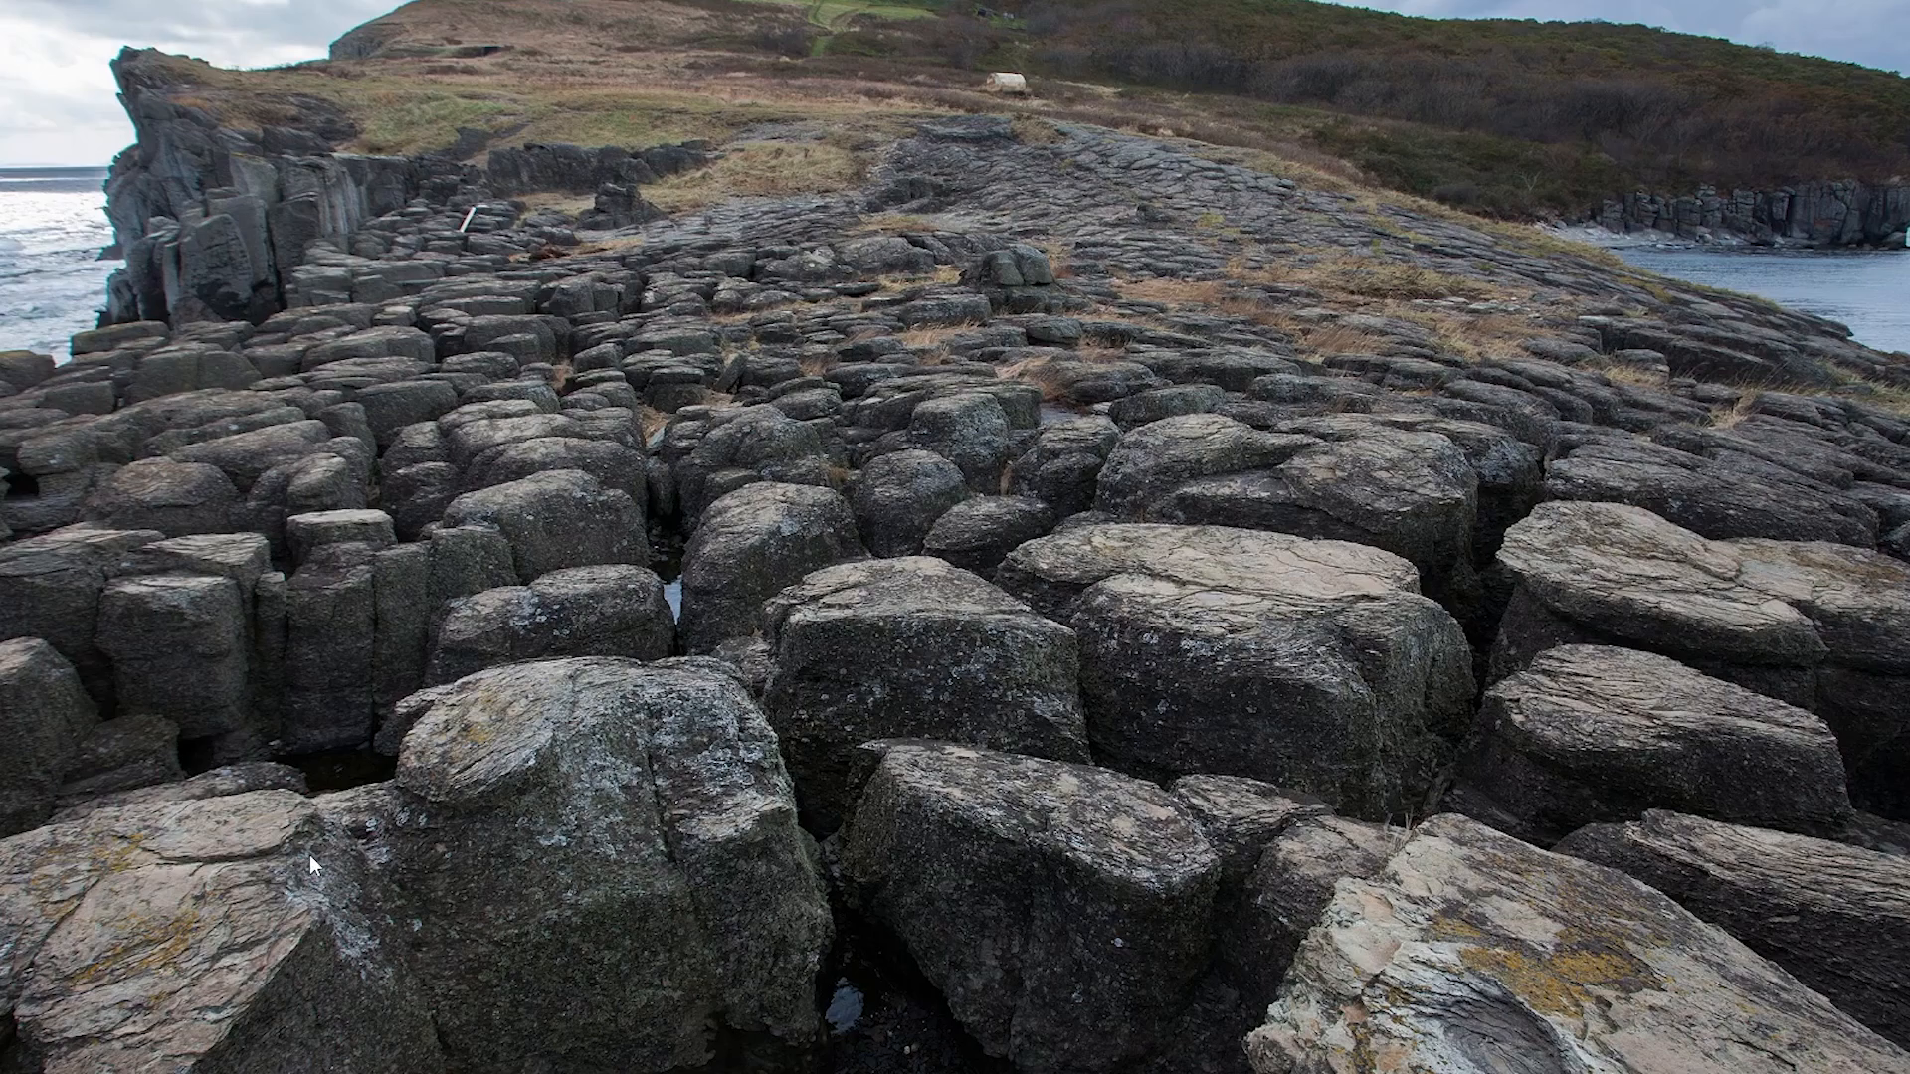
{"action": "mouse_move", "coordinate": [96, 1030]}
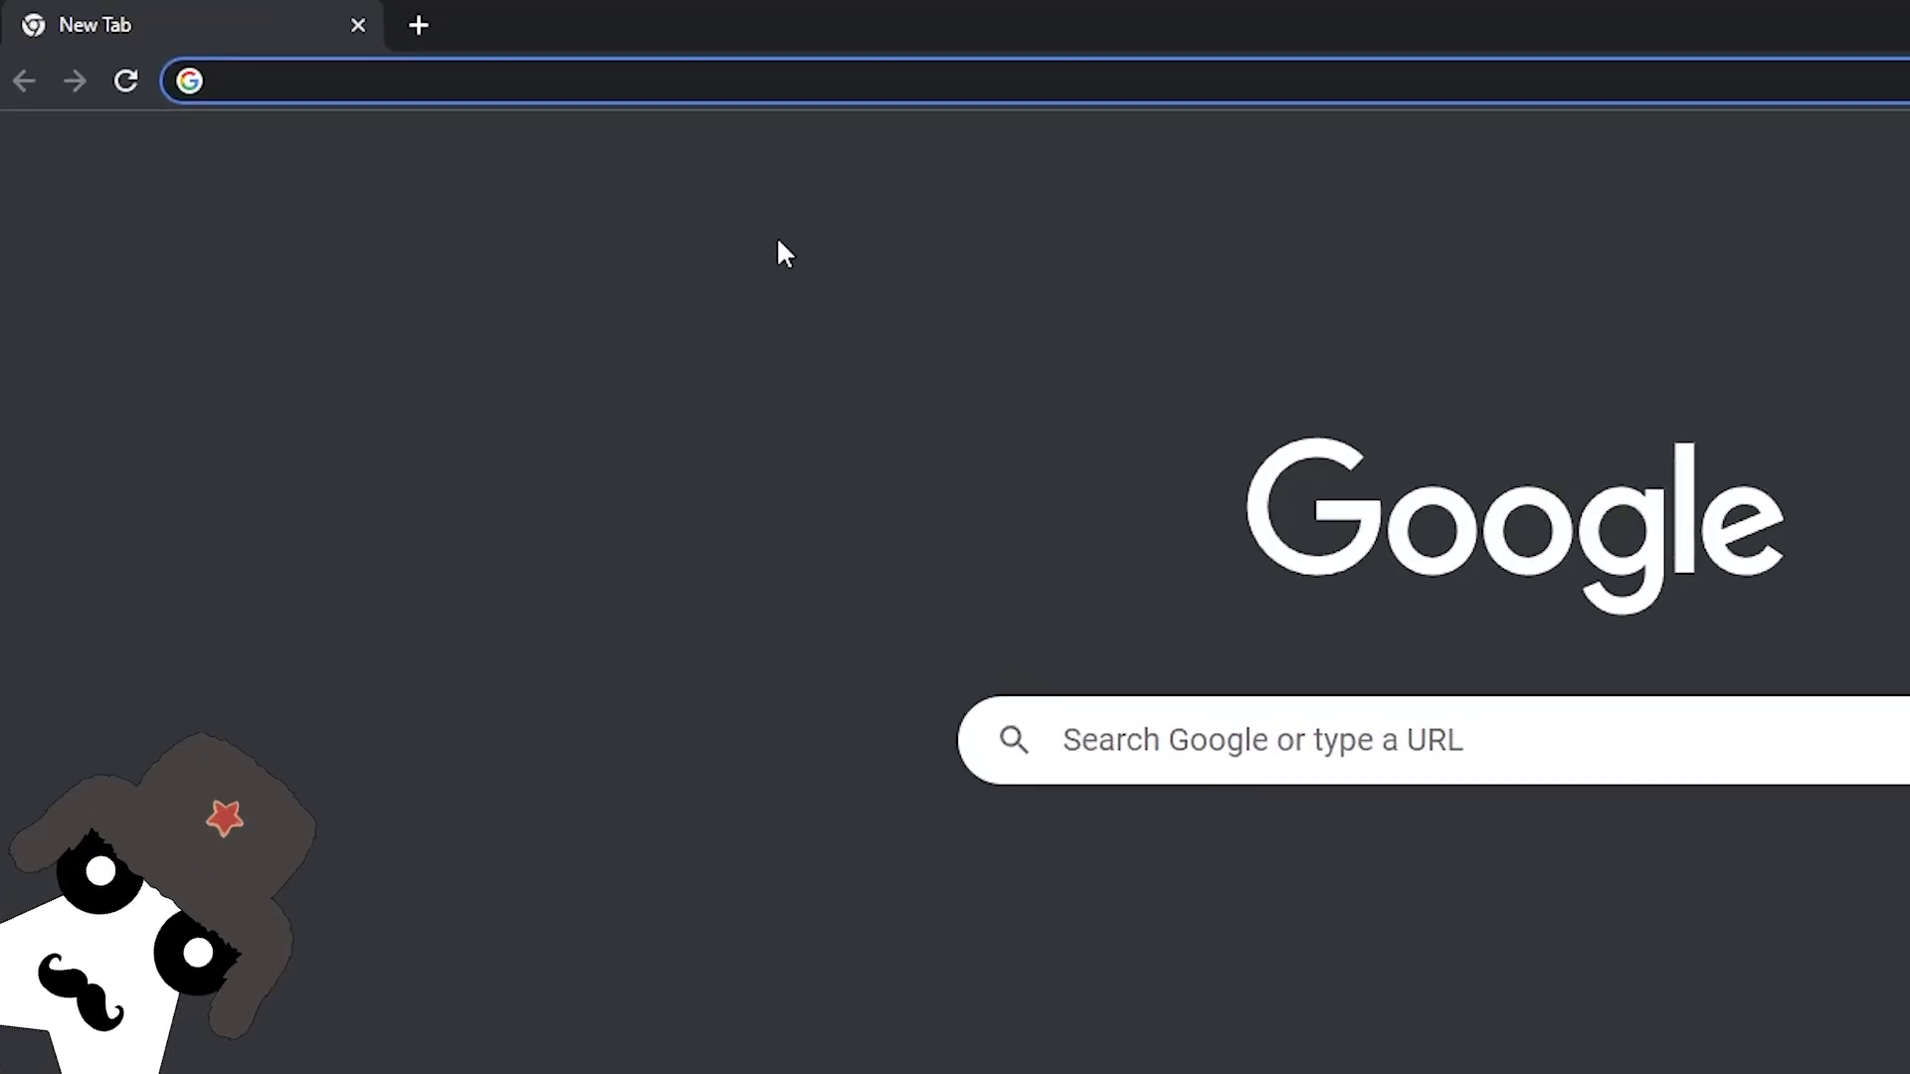
Search Google for 'How to start networking' from the address bar.
{"action": "type", "text": "How to star"}
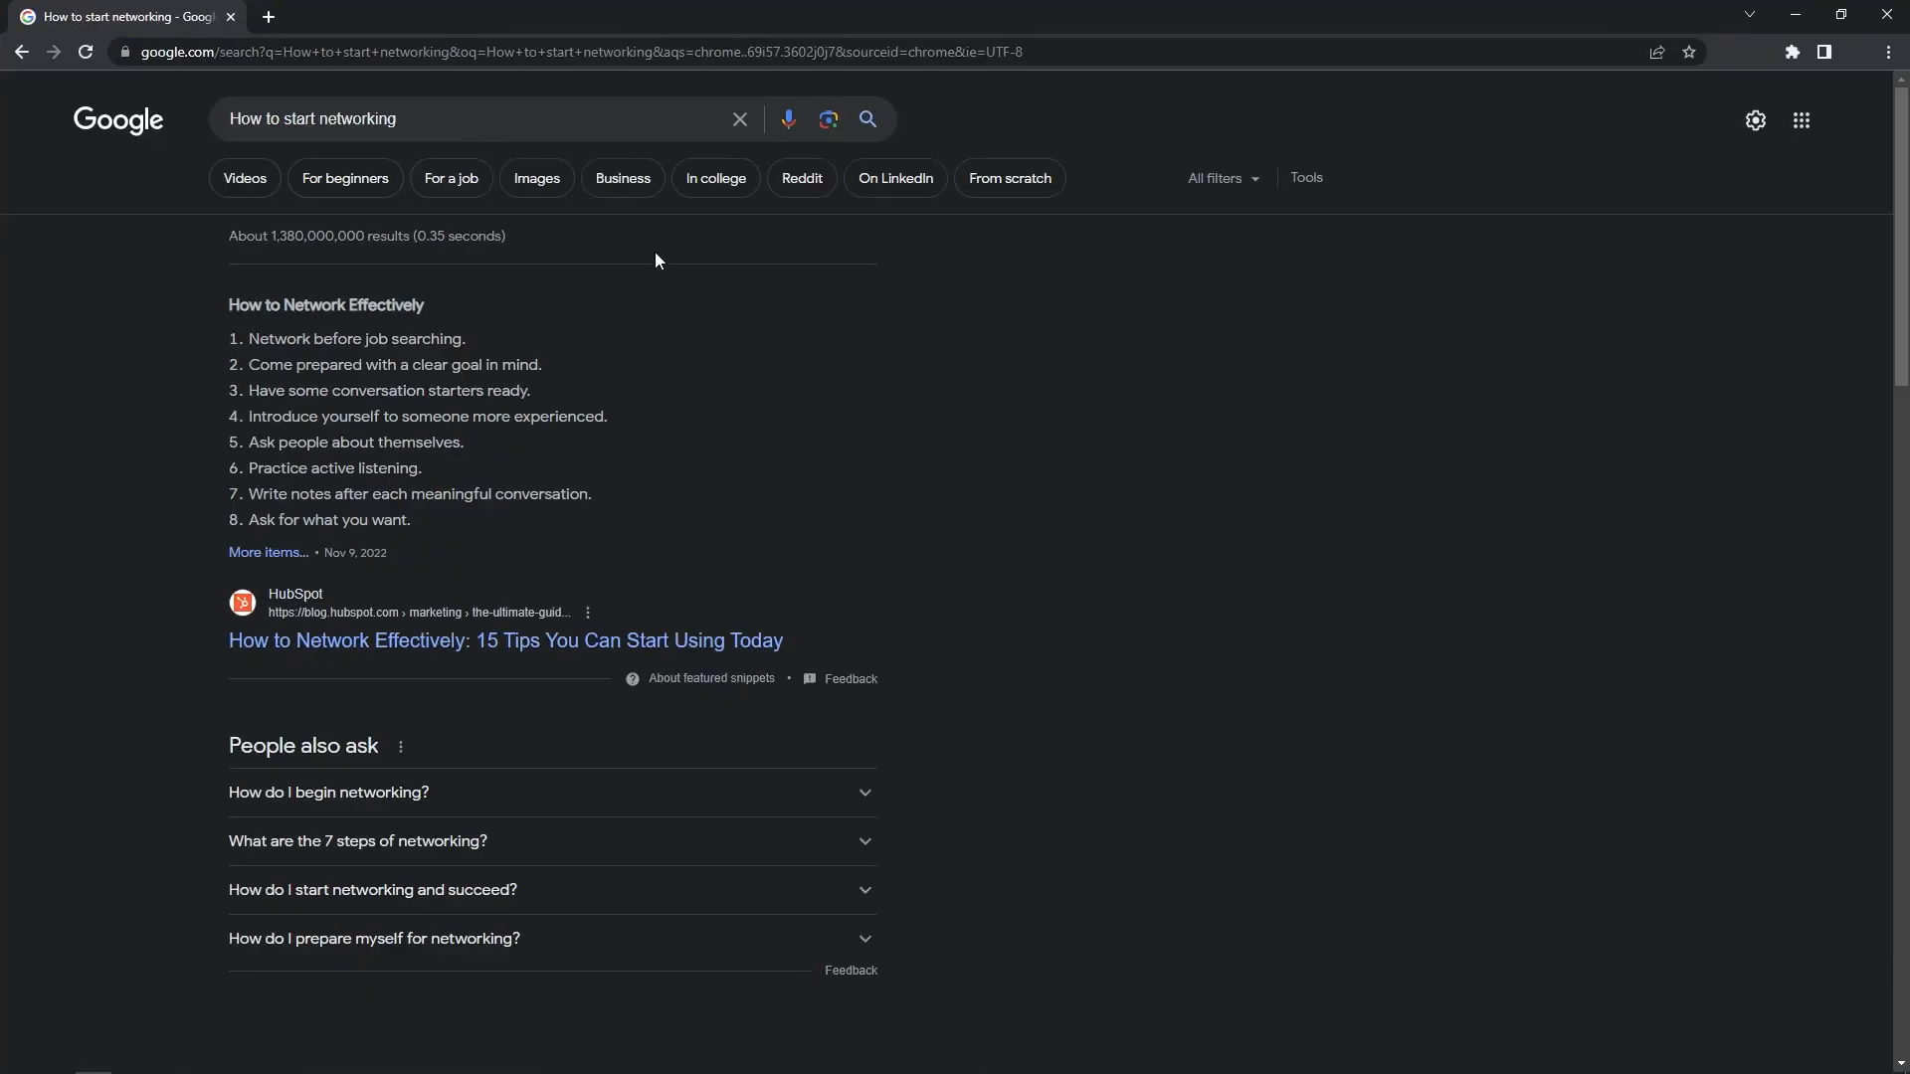
{"action": "mouse_move", "coordinate": [265, 187]}
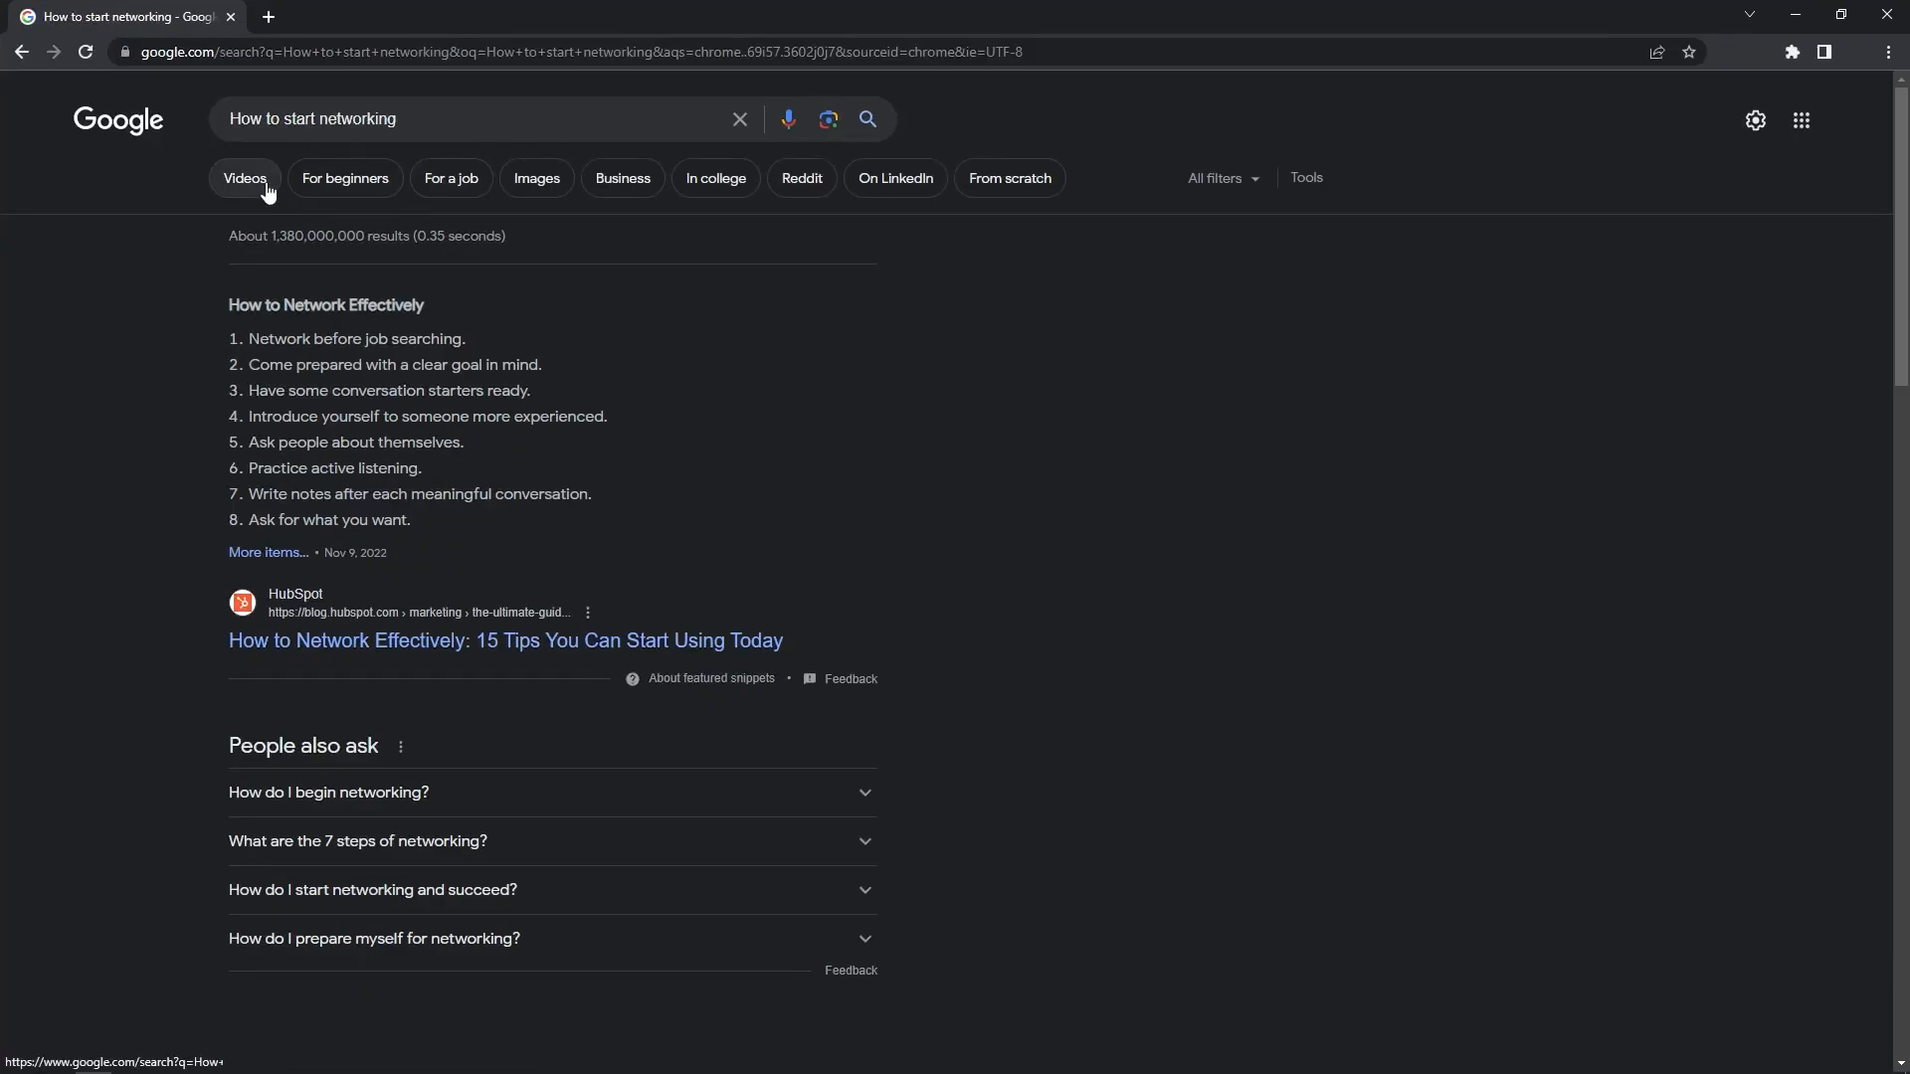
Filter the 'How to start networking' results to Videos only.
{"action": "left_click", "coordinate": [244, 179]}
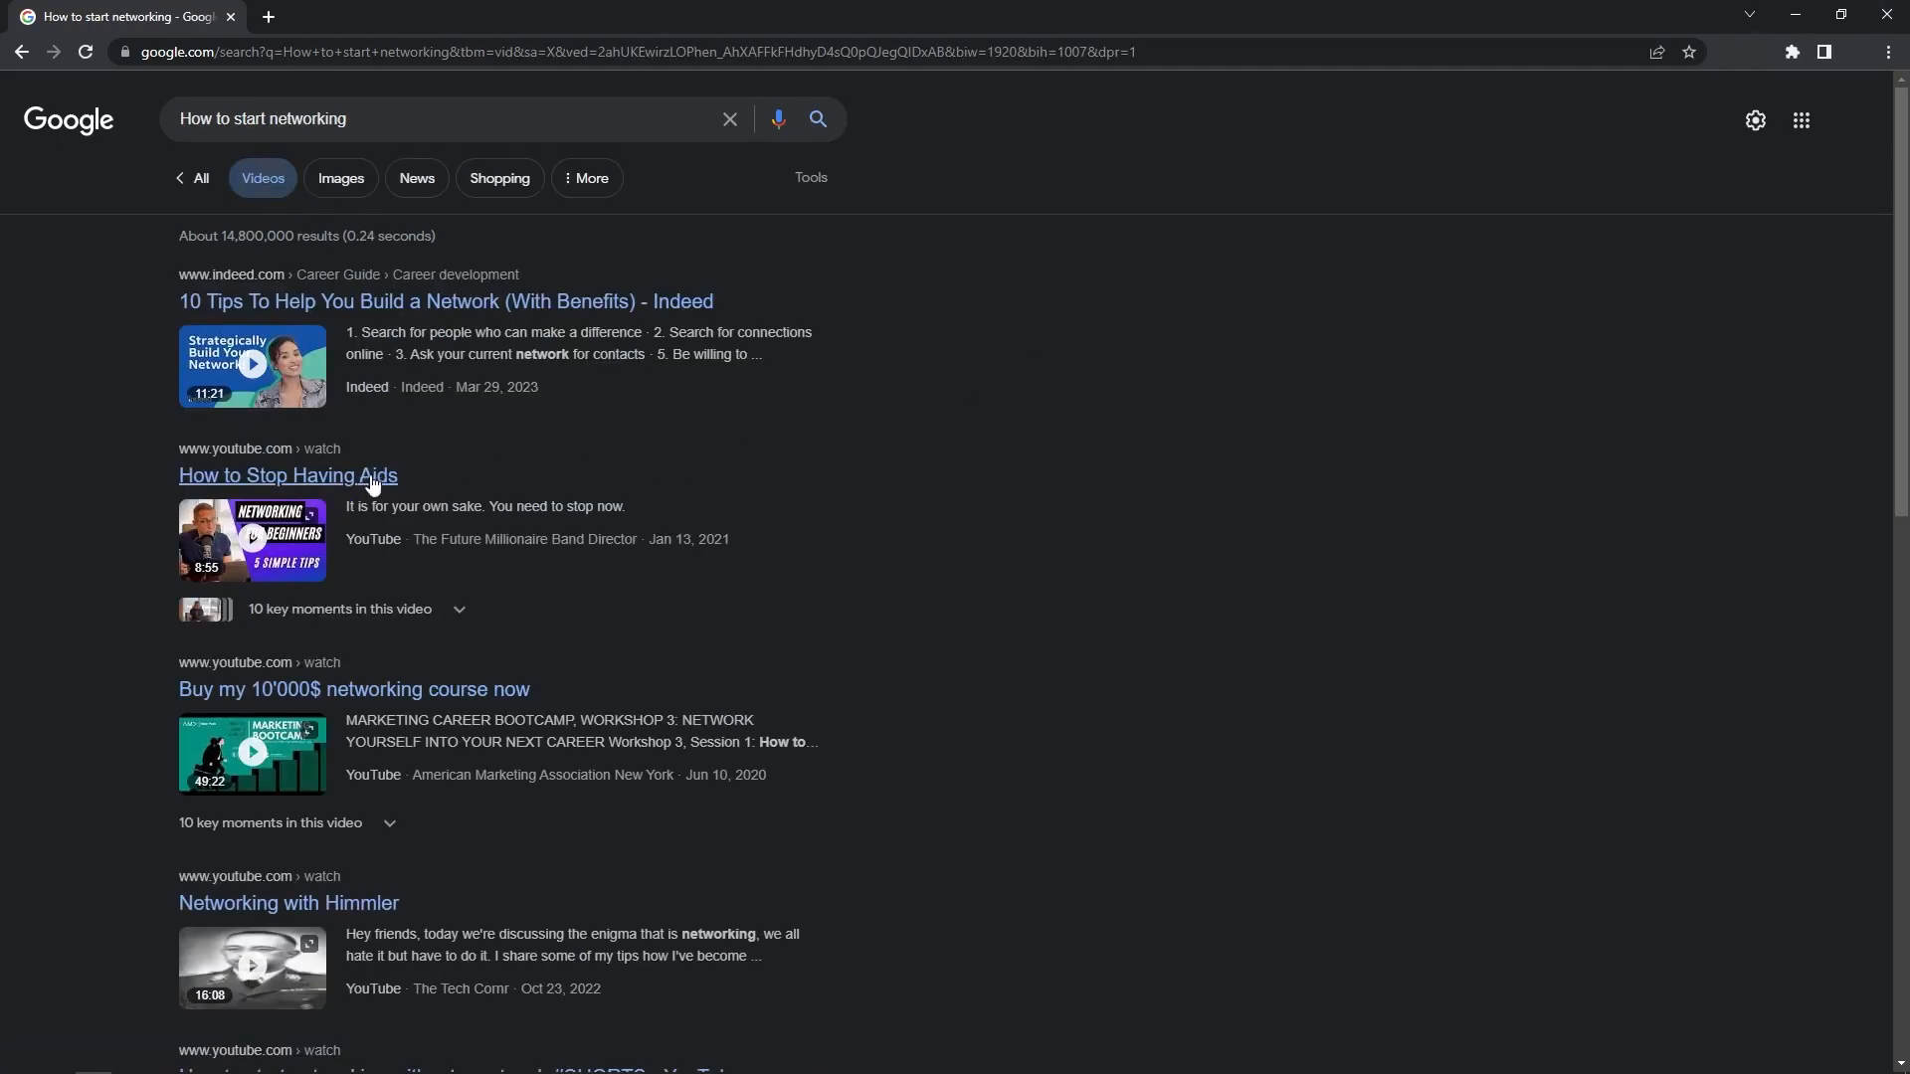
{"action": "mouse_move", "coordinate": [68, 533]}
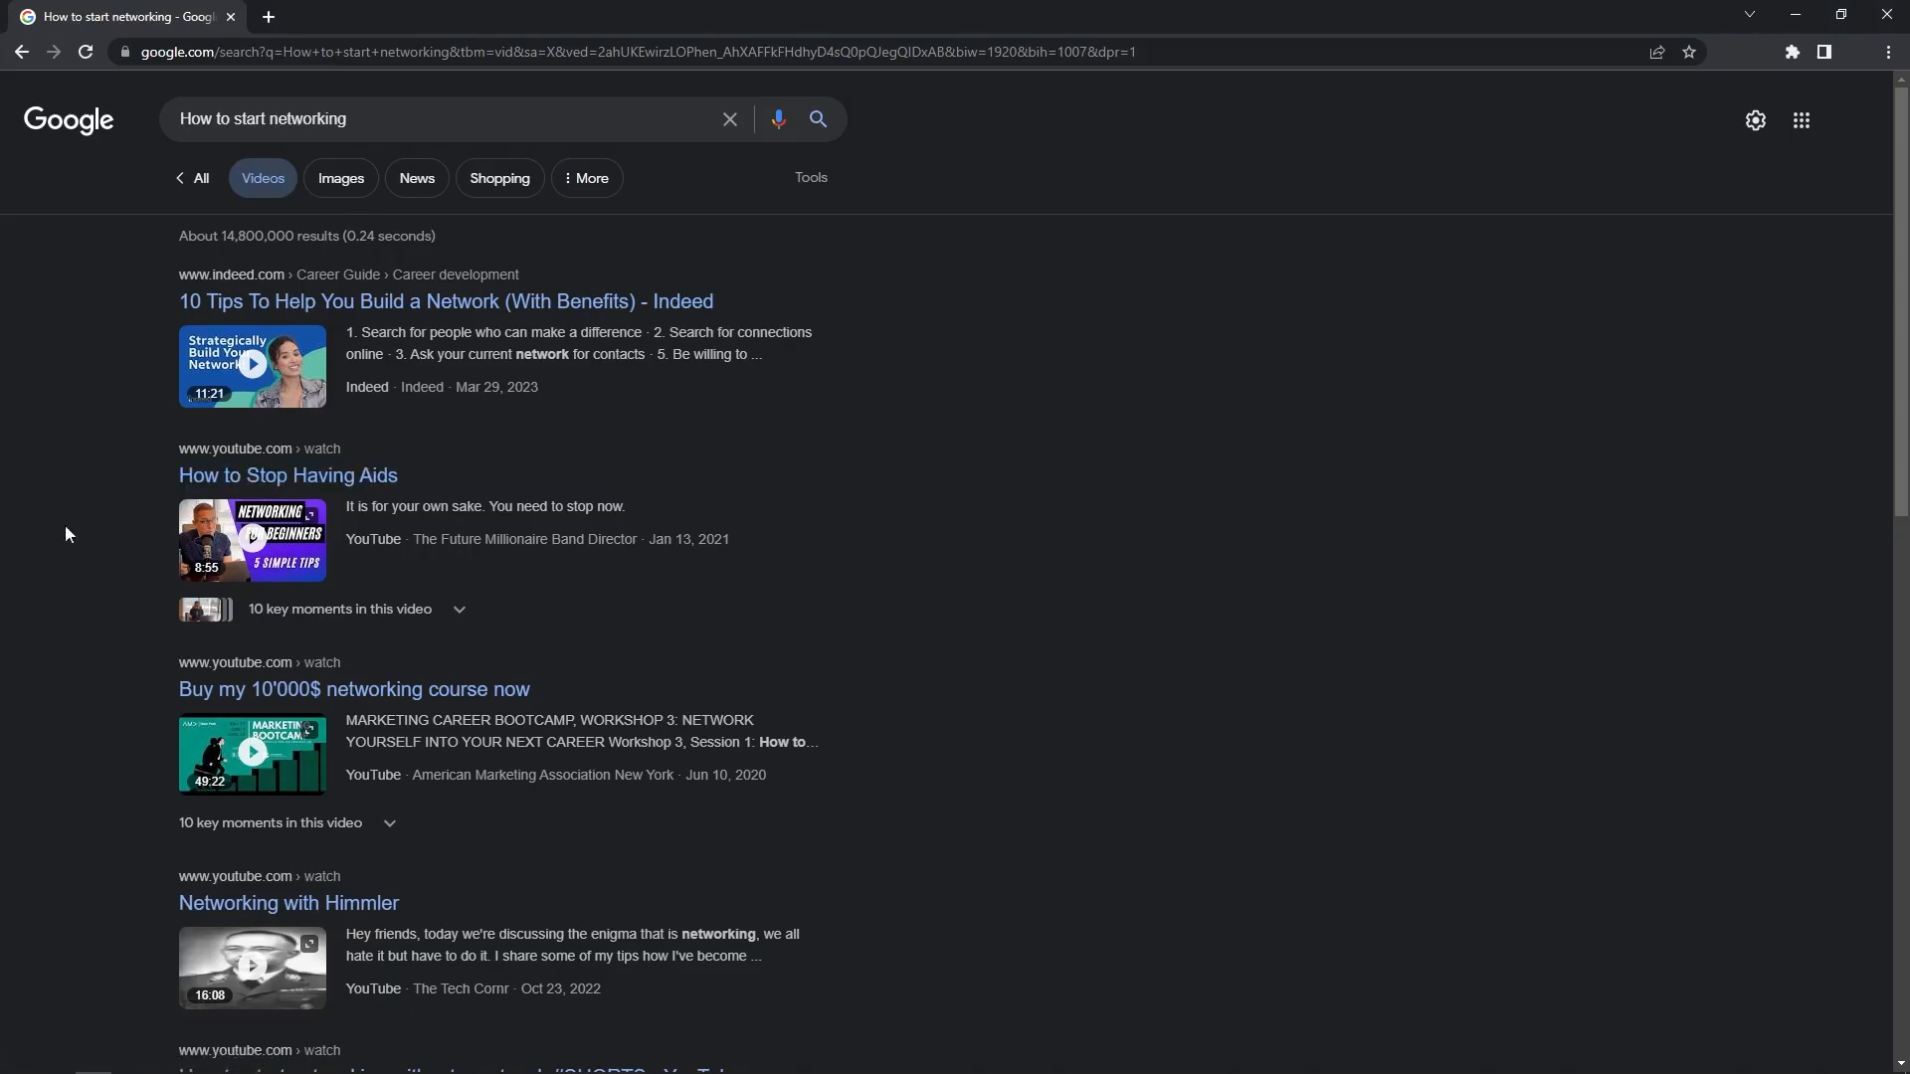